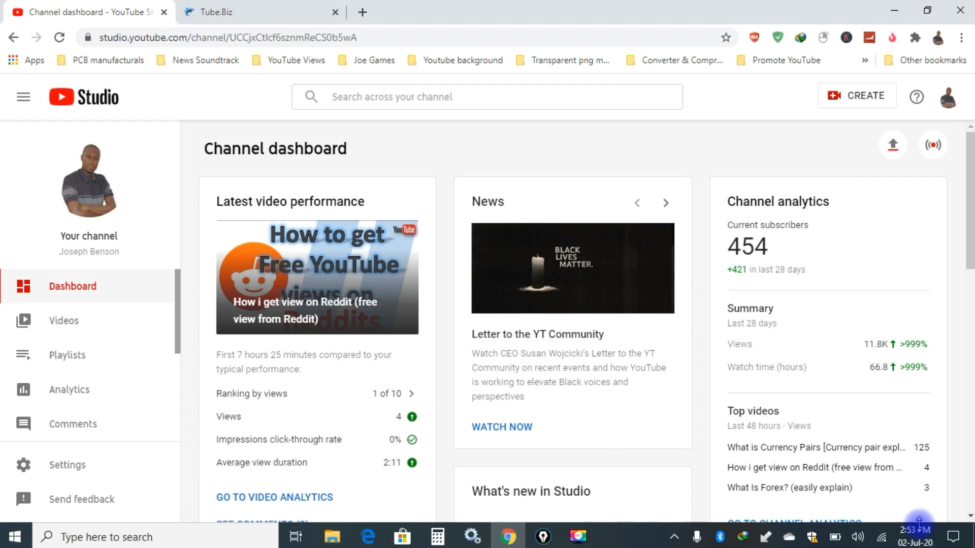
pyautogui.moveTo(135, 87)
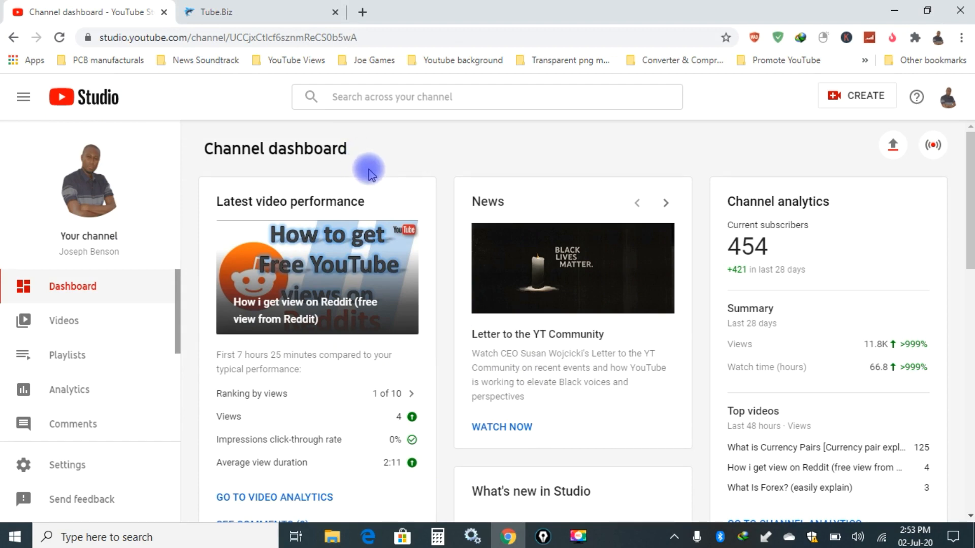
pyautogui.moveTo(406, 190)
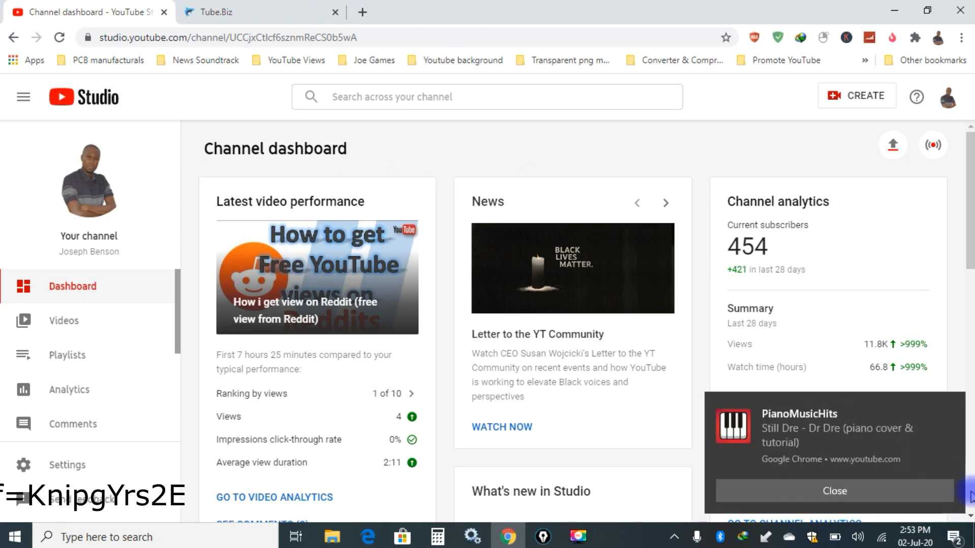
# View Tube.Biz's order history with two processing orders, then return to the YouTube Studio dashboard
pyautogui.click(834, 490)
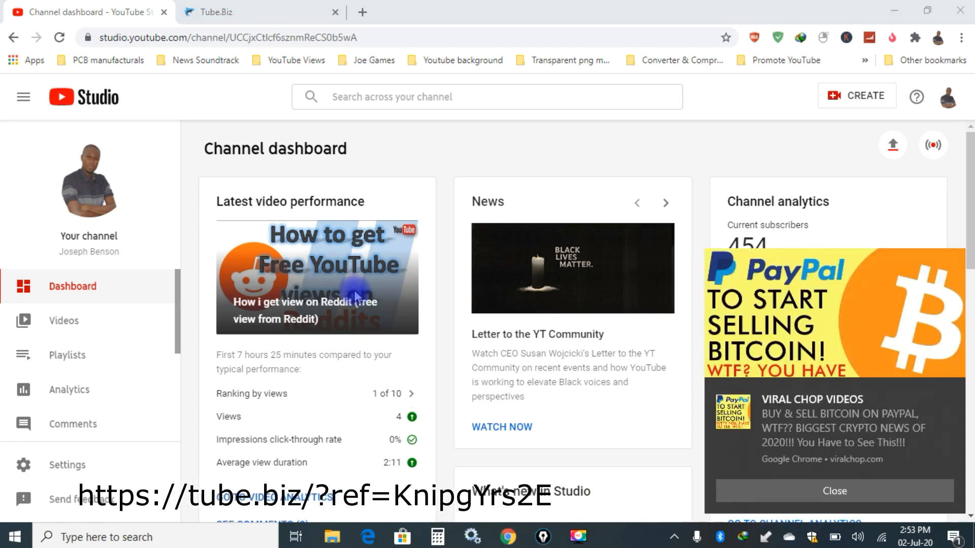
pyautogui.click(965, 533)
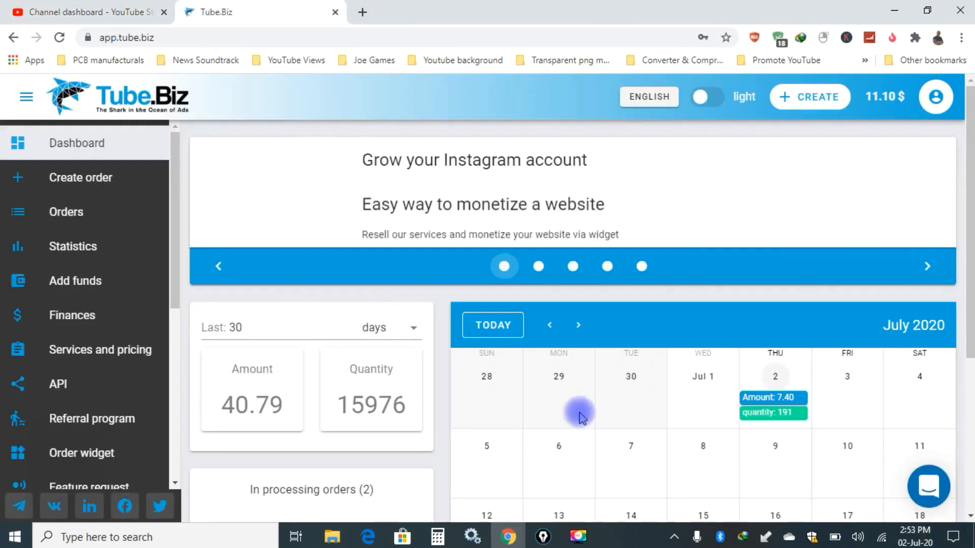
pyautogui.scroll(-3)
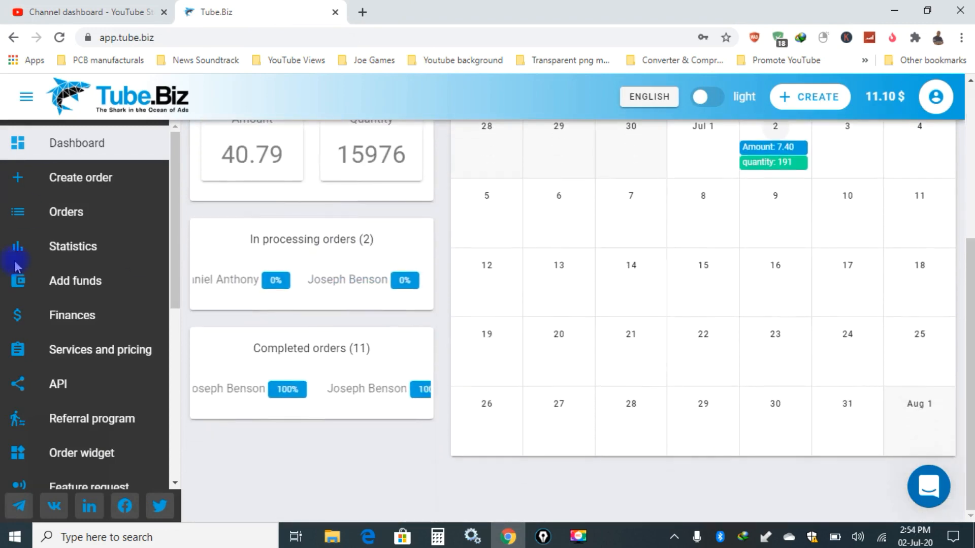
pyautogui.click(66, 211)
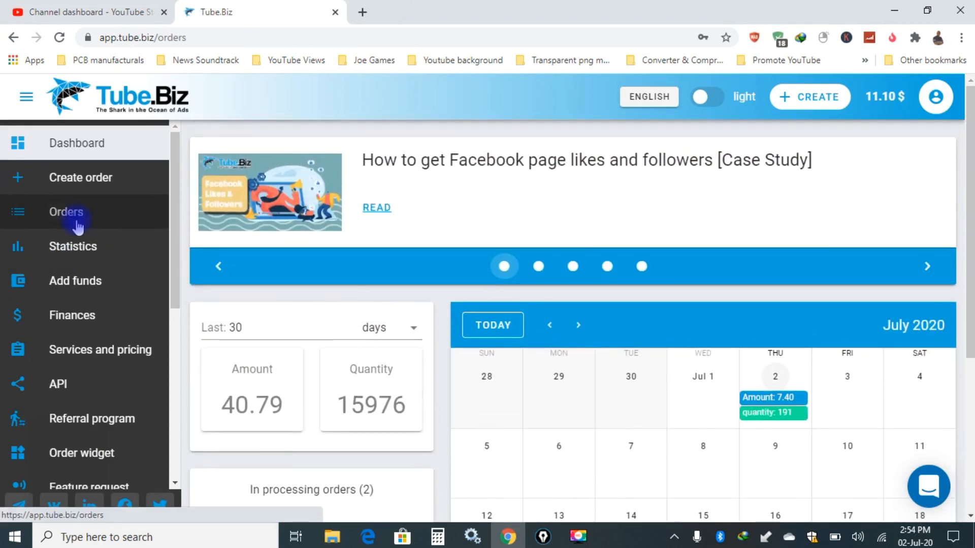
pyautogui.click(66, 212)
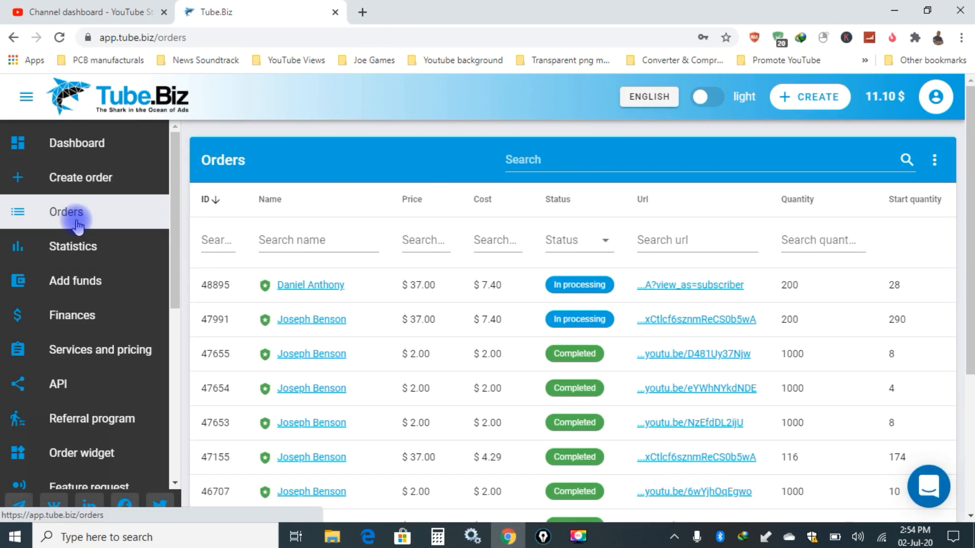
pyautogui.click(82, 12)
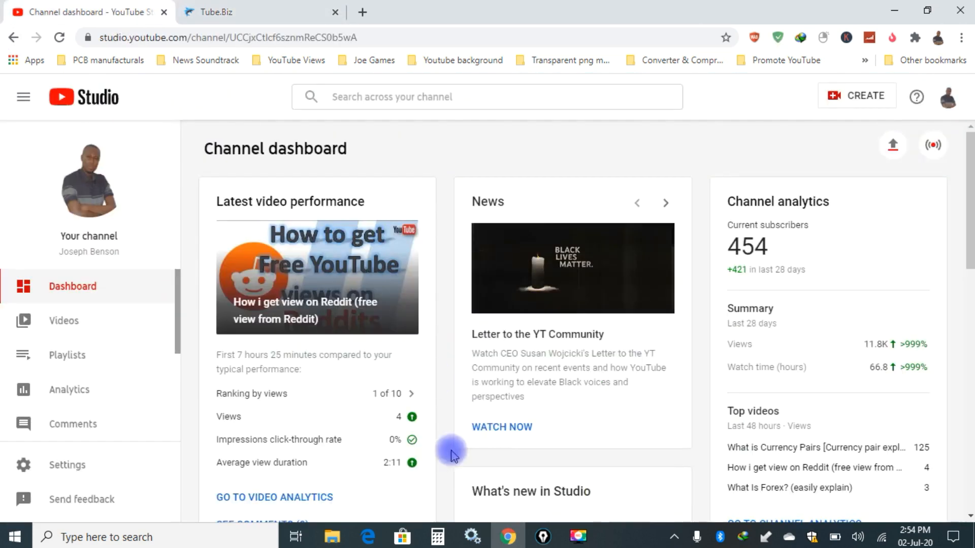
# Open YouTube Studio's Uploads list, showing each video's visibility, date, views and comments
pyautogui.scroll(-3)
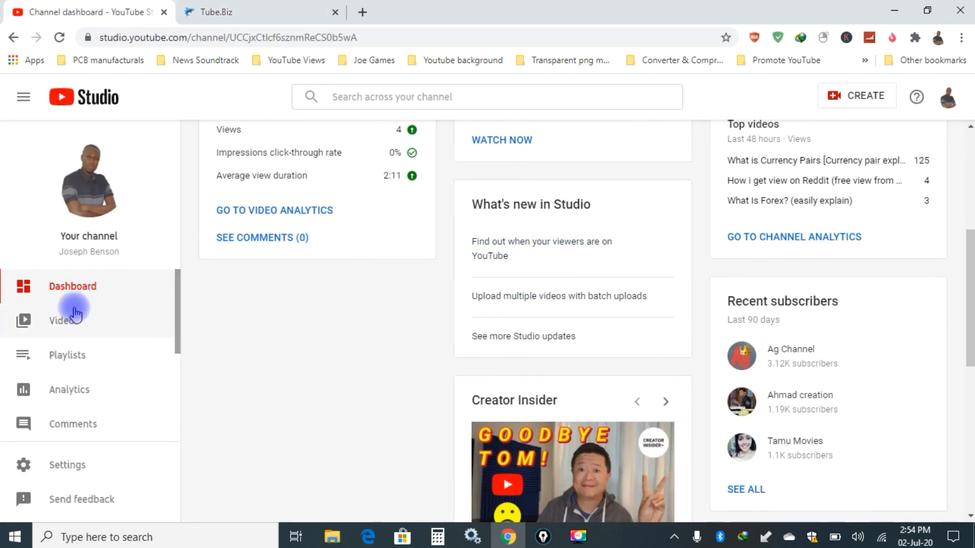
pyautogui.click(65, 320)
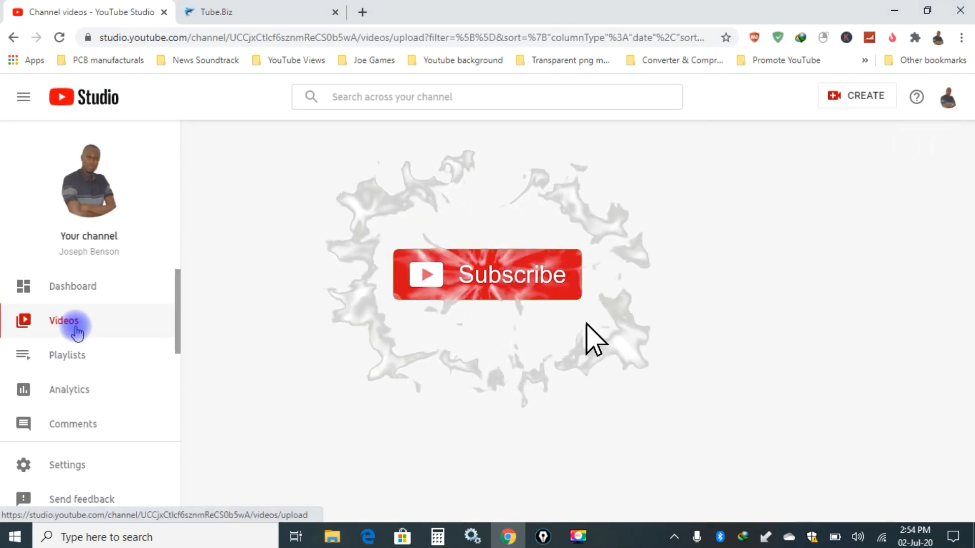
pyautogui.click(62, 320)
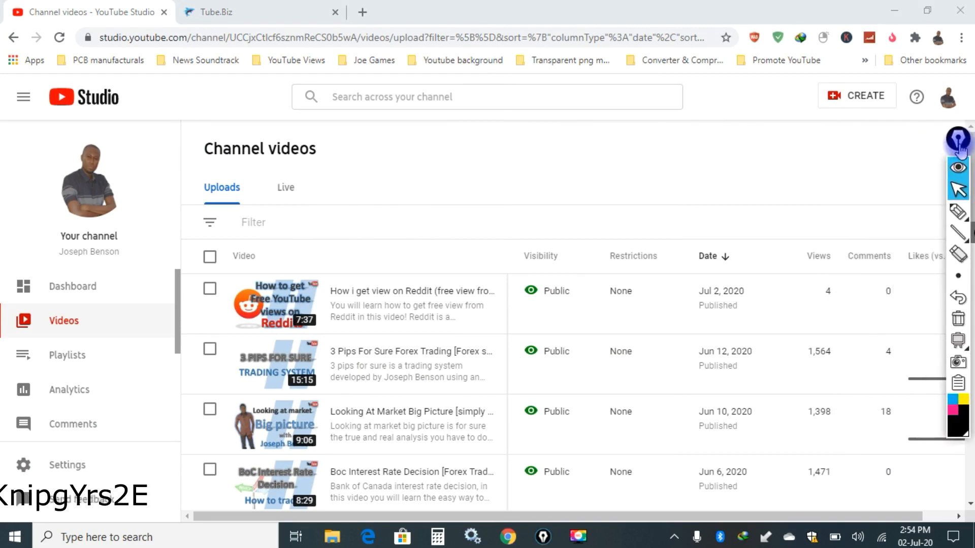
pyautogui.moveTo(955, 181)
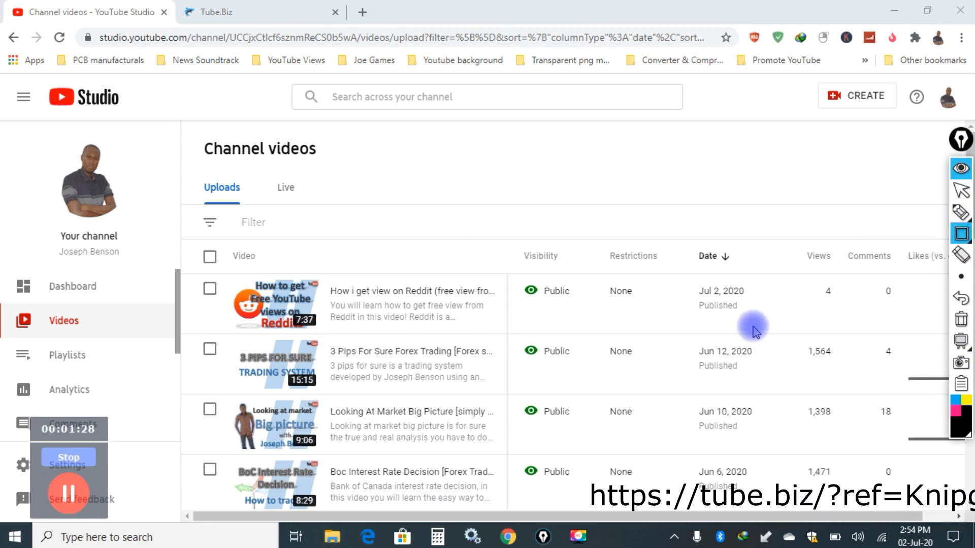
pyautogui.moveTo(830, 348)
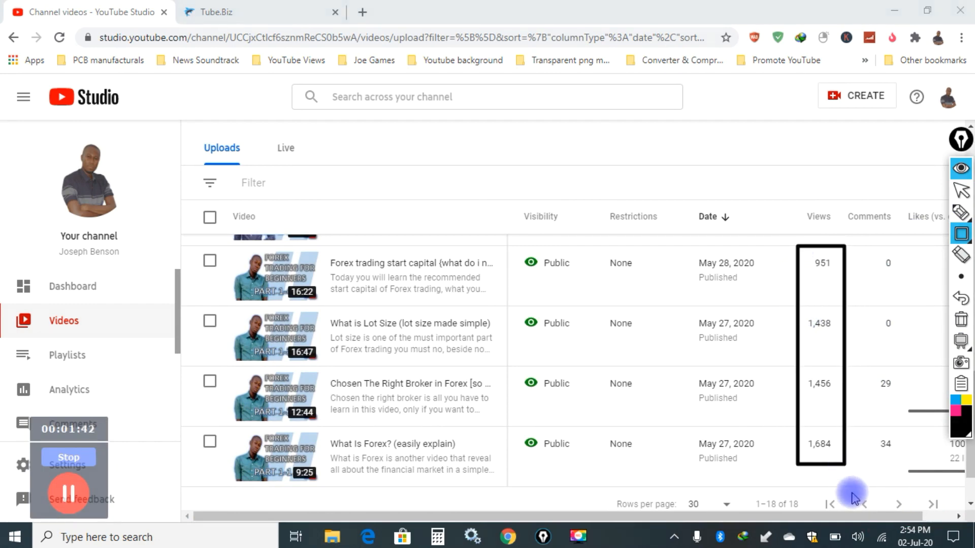
pyautogui.moveTo(856, 330)
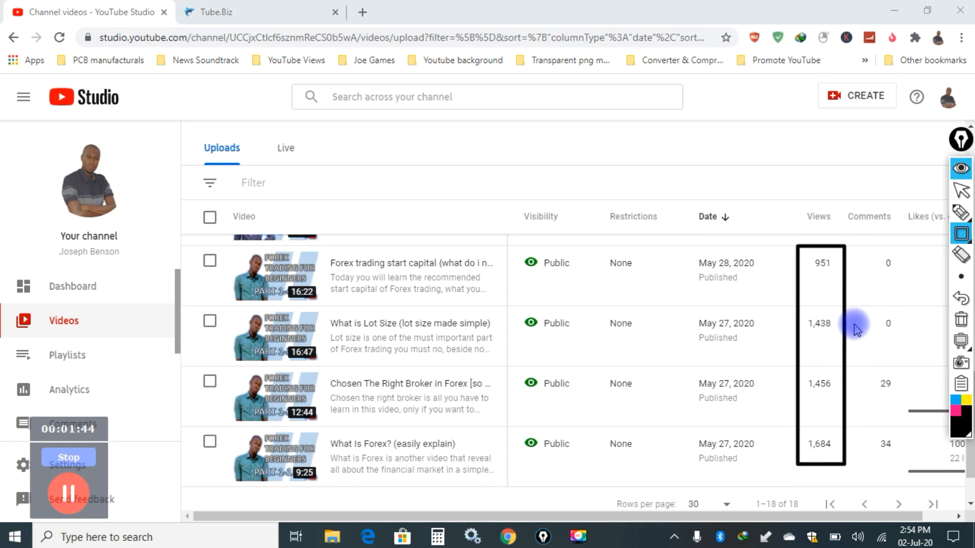
pyautogui.moveTo(824, 280)
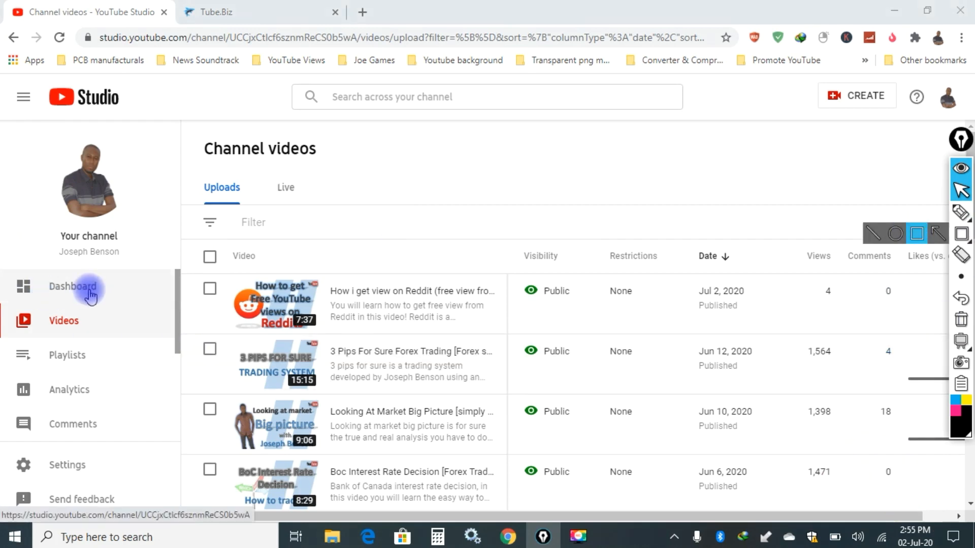
# Go back to the YouTube Studio dashboard, then return to the Tube.Biz orders list
pyautogui.click(85, 293)
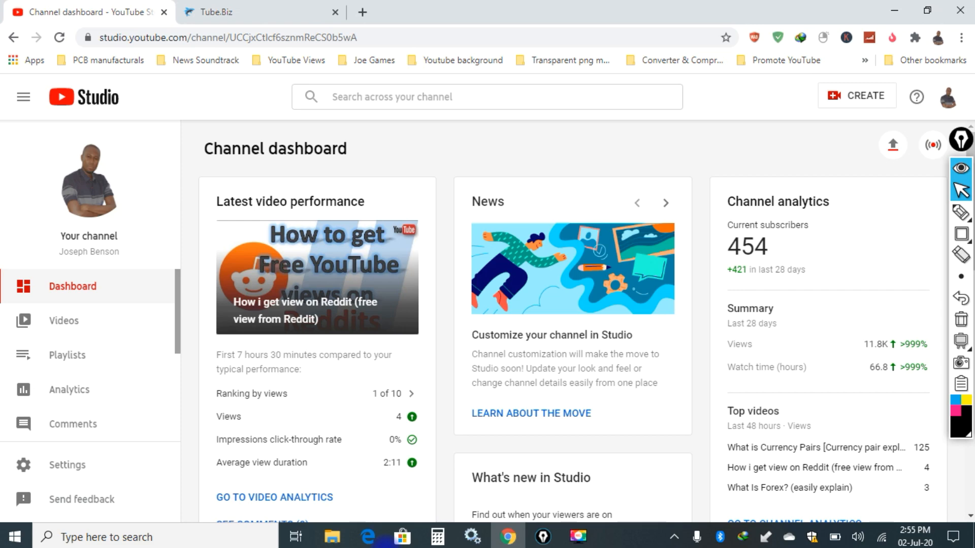
pyautogui.click(238, 11)
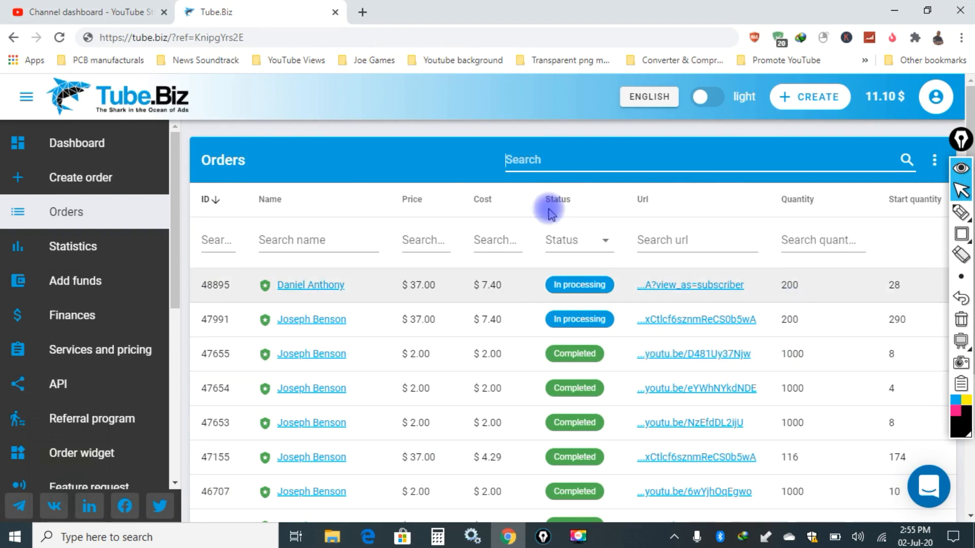
pyautogui.moveTo(510, 273)
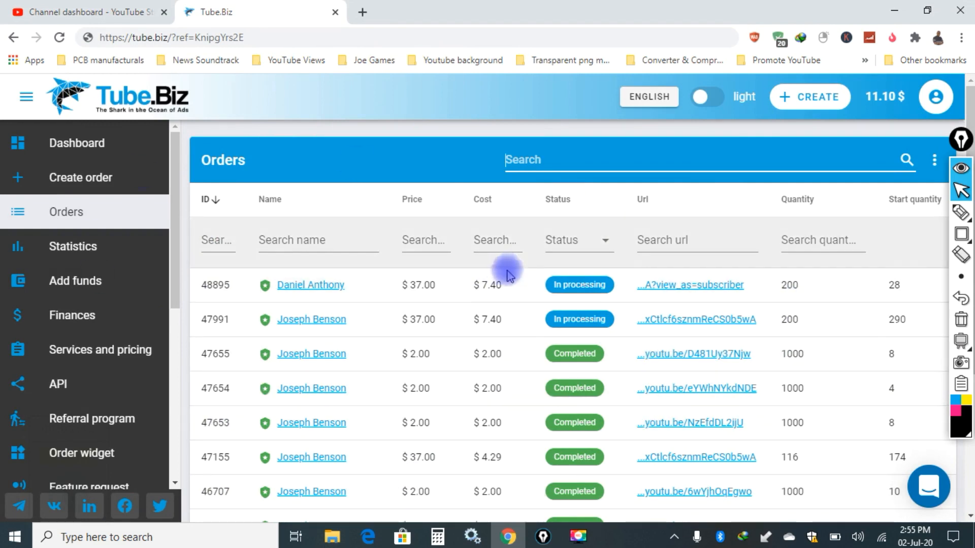
# Raise Tube.Biz's Rows per page to reveal more completed $2.00 view orders
pyautogui.scroll(-3)
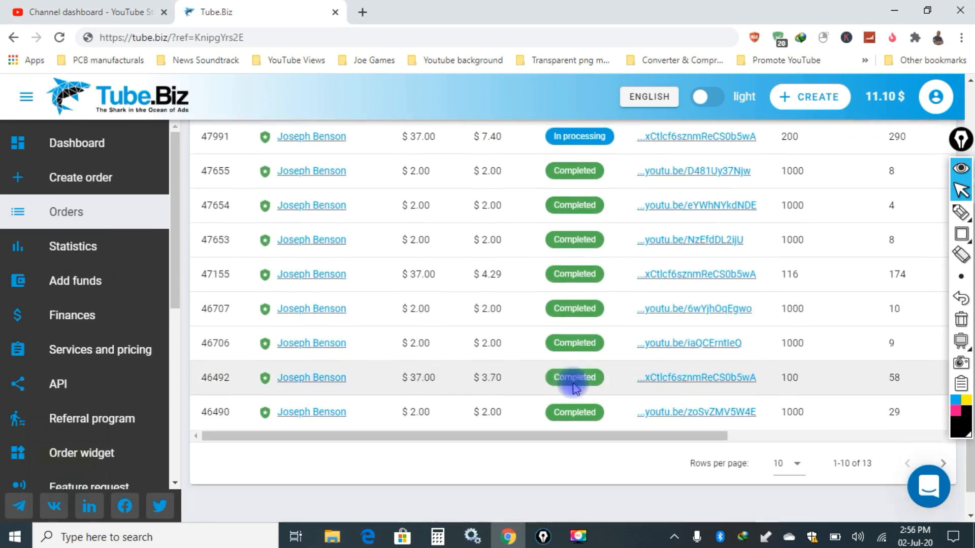
pyautogui.click(782, 462)
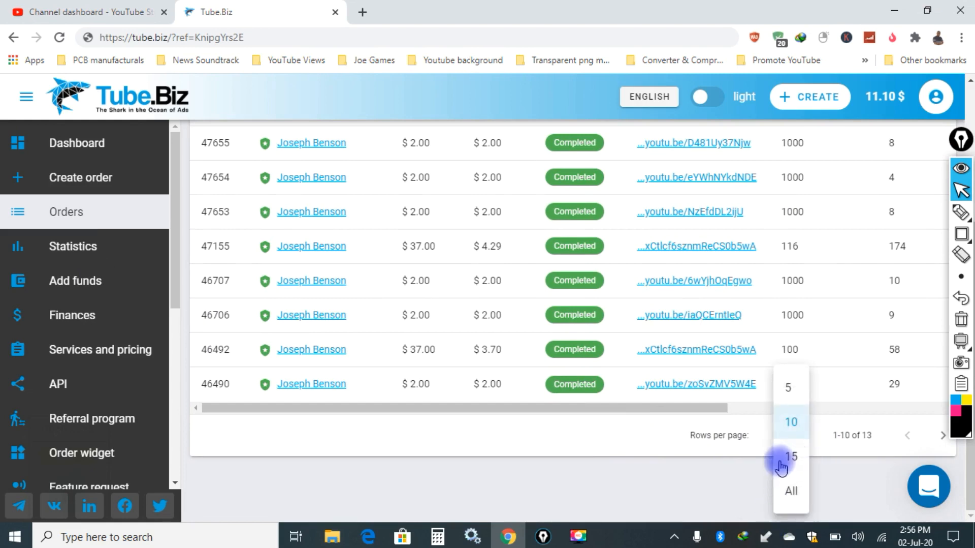
pyautogui.click(792, 455)
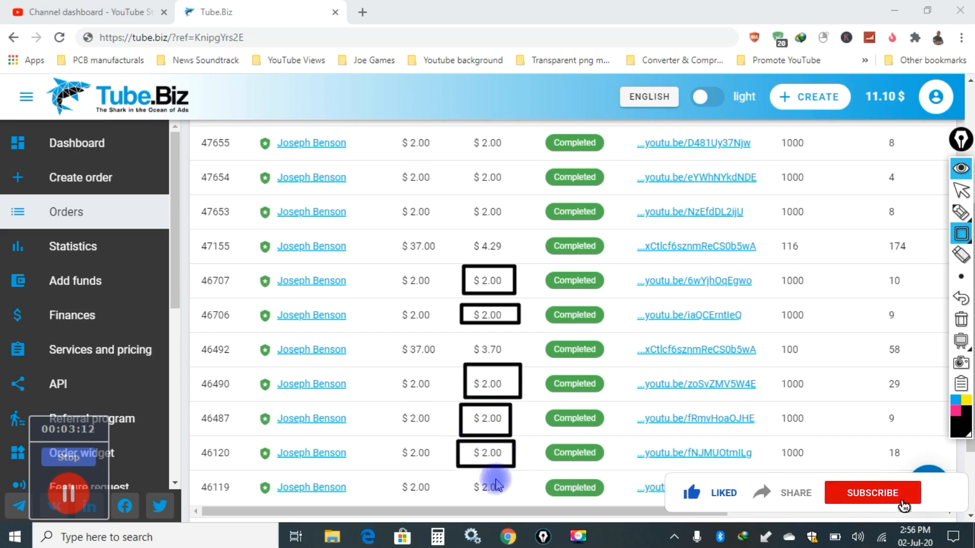
# Browse the Tube.Biz orders table from the processing orders down to older completed view orders
pyautogui.click(872, 492)
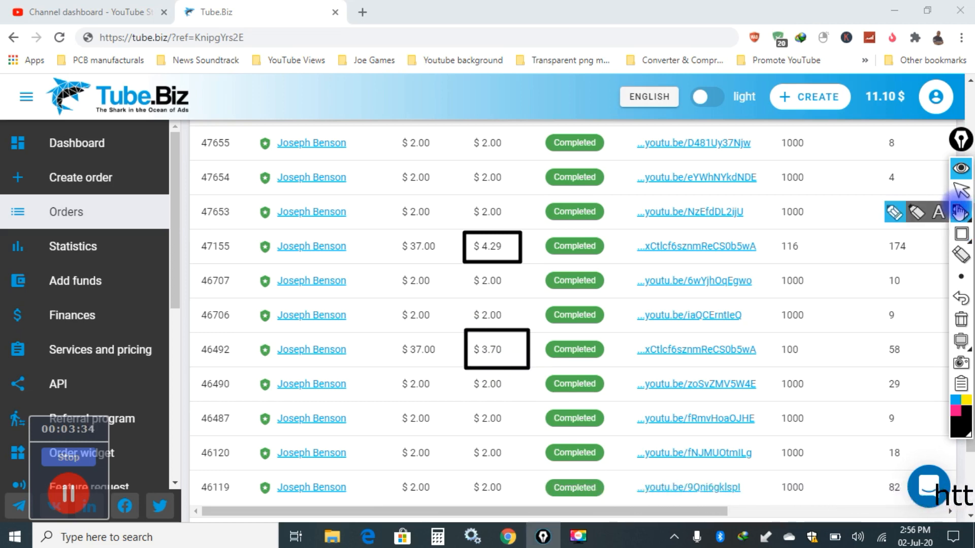
pyautogui.moveTo(497, 249); pyautogui.dragTo(628, 174)
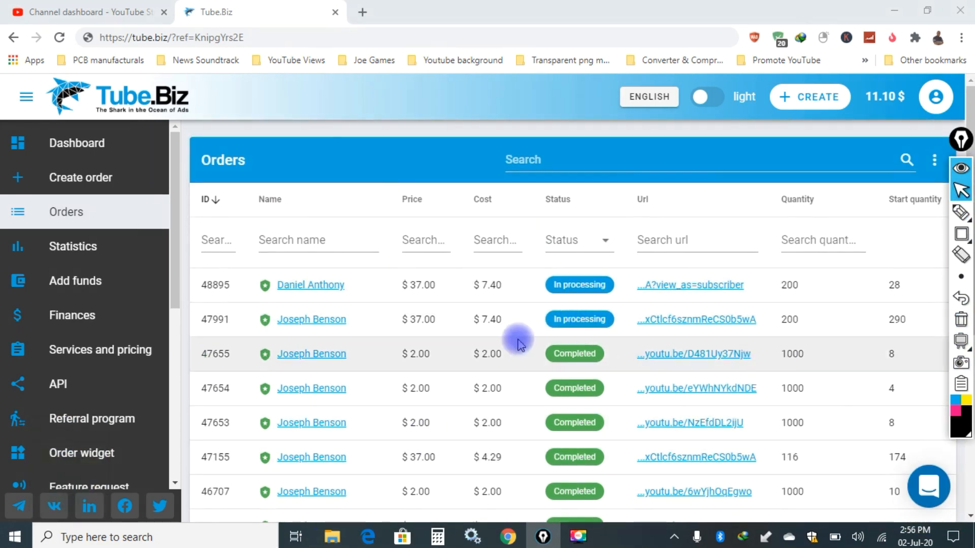
pyautogui.moveTo(750, 352)
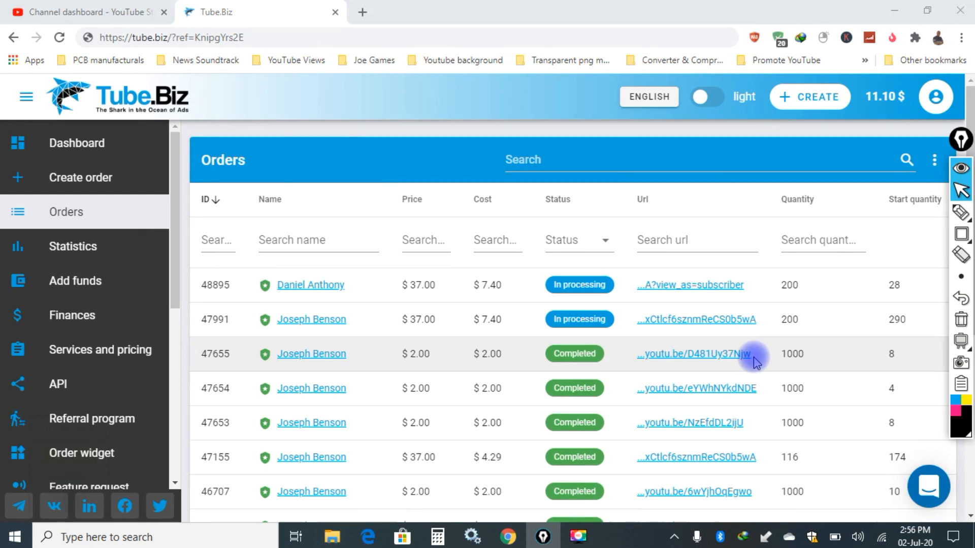
pyautogui.moveTo(486, 359)
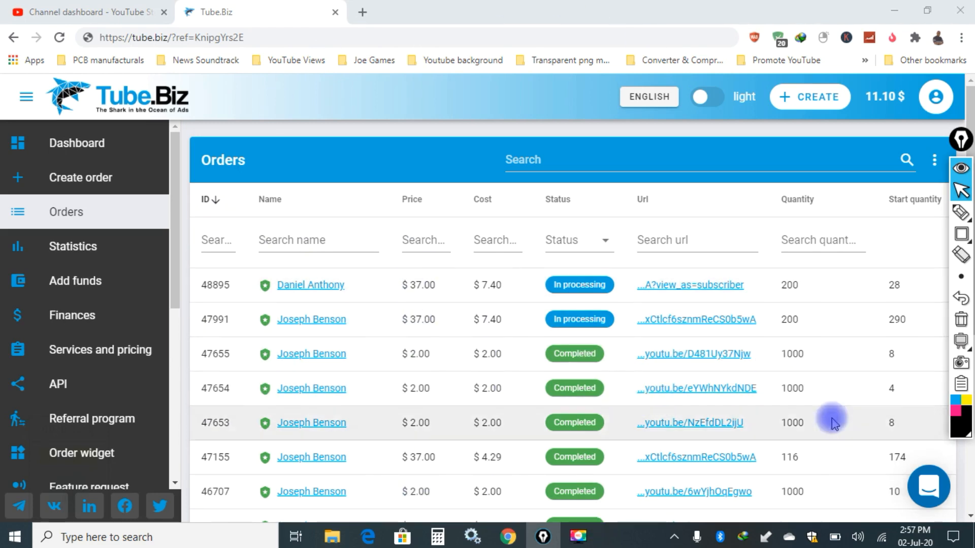
pyautogui.moveTo(588, 299)
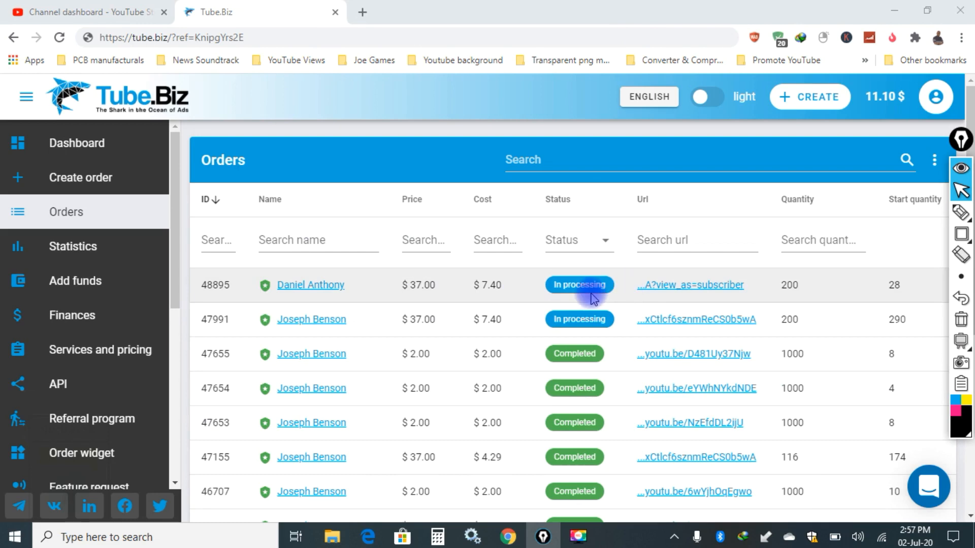
pyautogui.moveTo(544, 364)
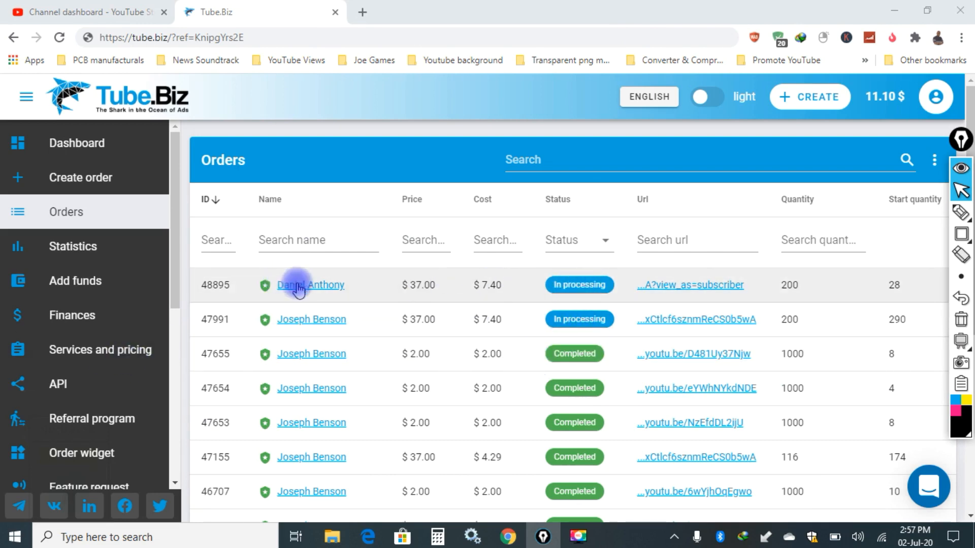
pyautogui.moveTo(334, 328)
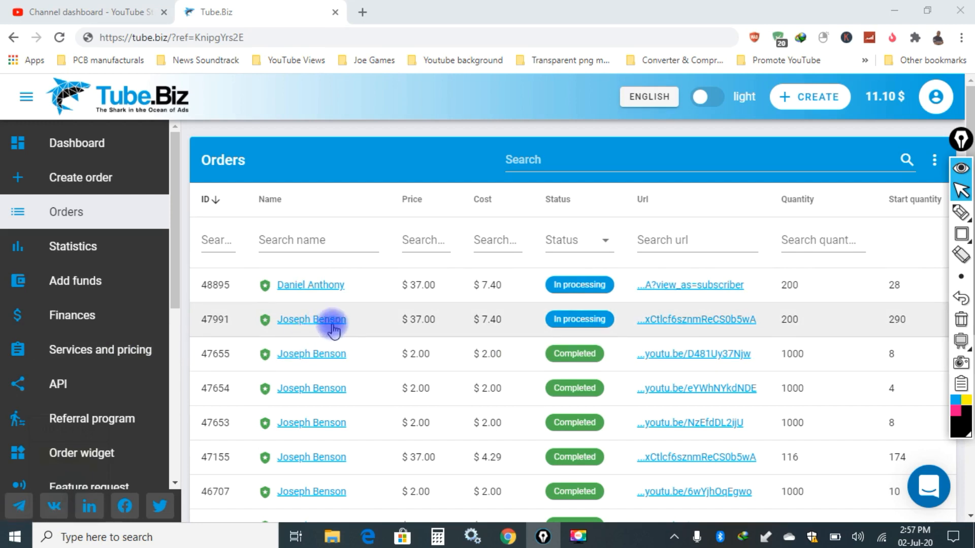
pyautogui.scroll(-3)
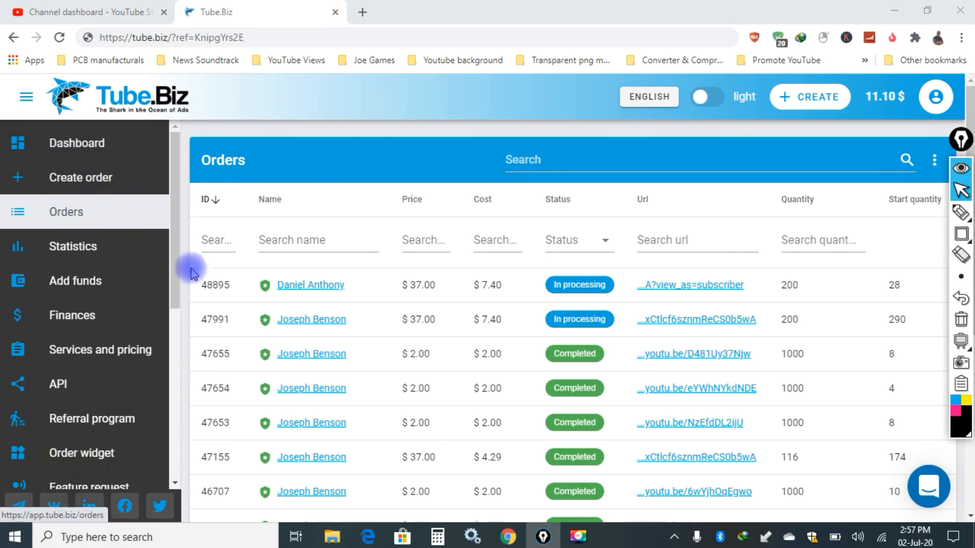
pyautogui.scroll(-3)
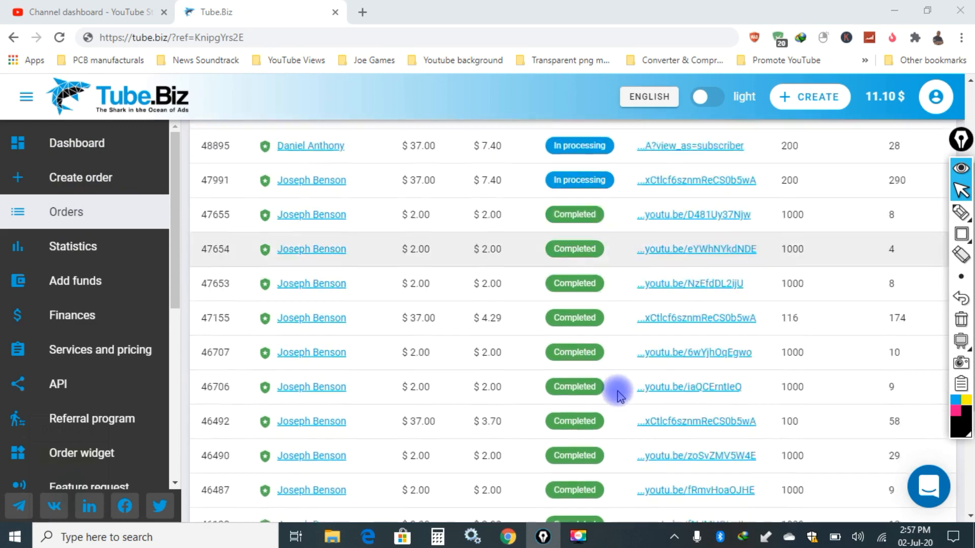
pyautogui.scroll(-3)
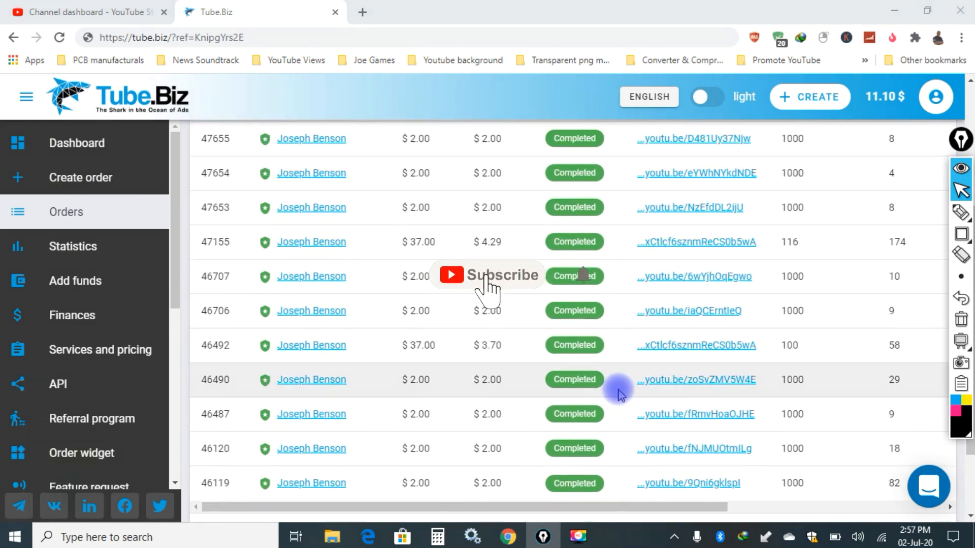
pyautogui.scroll(-3)
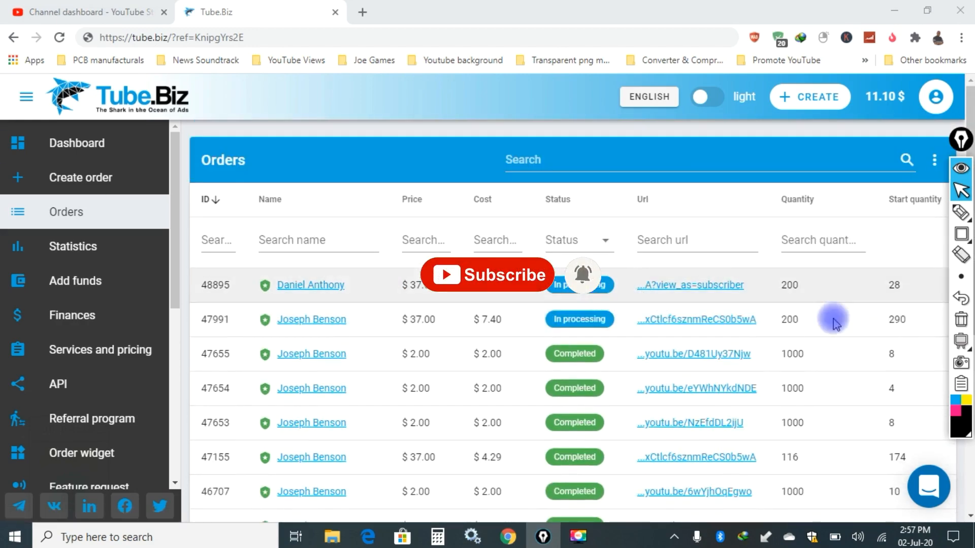
# Switch to YouTube Studio and open the channel's uploaded videos list
pyautogui.click(81, 12)
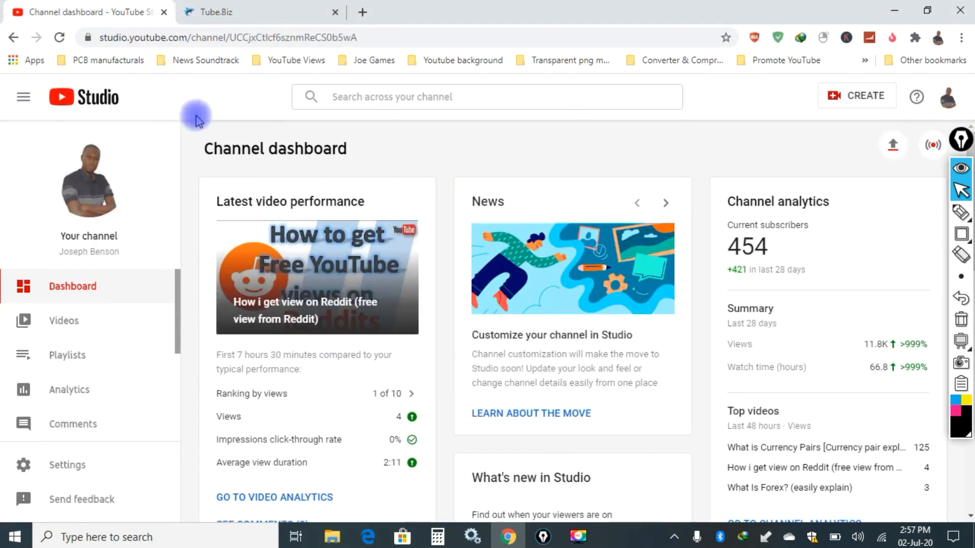
pyautogui.click(63, 320)
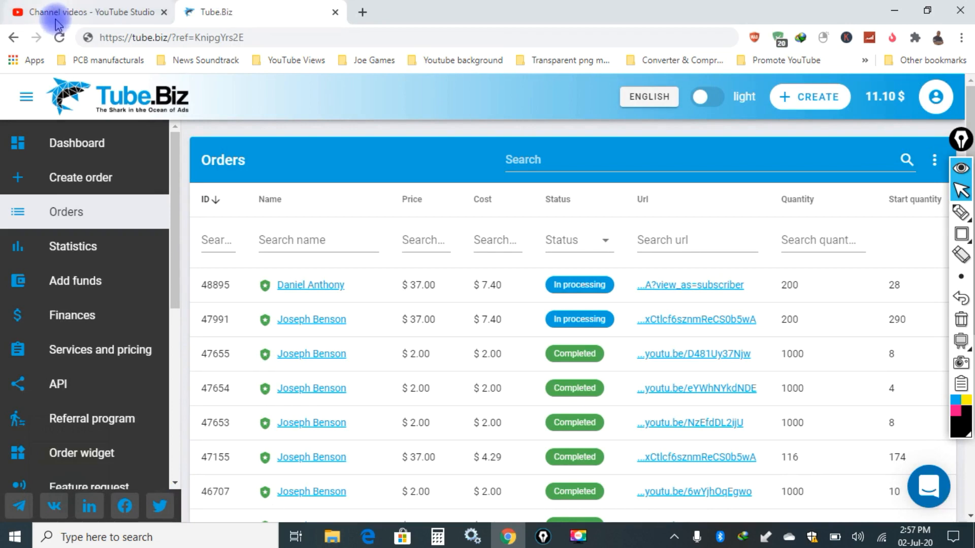
pyautogui.moveTo(67, 21)
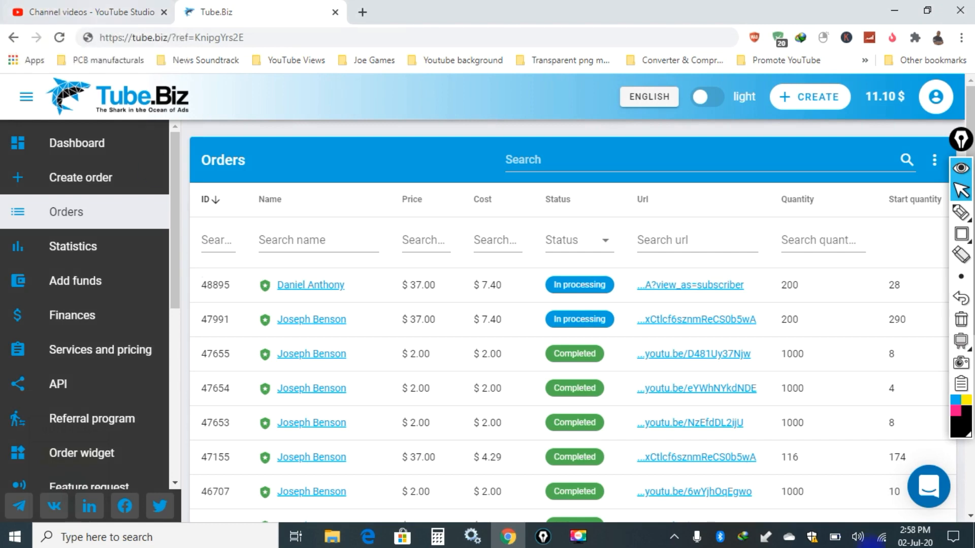
pyautogui.moveTo(56, 147)
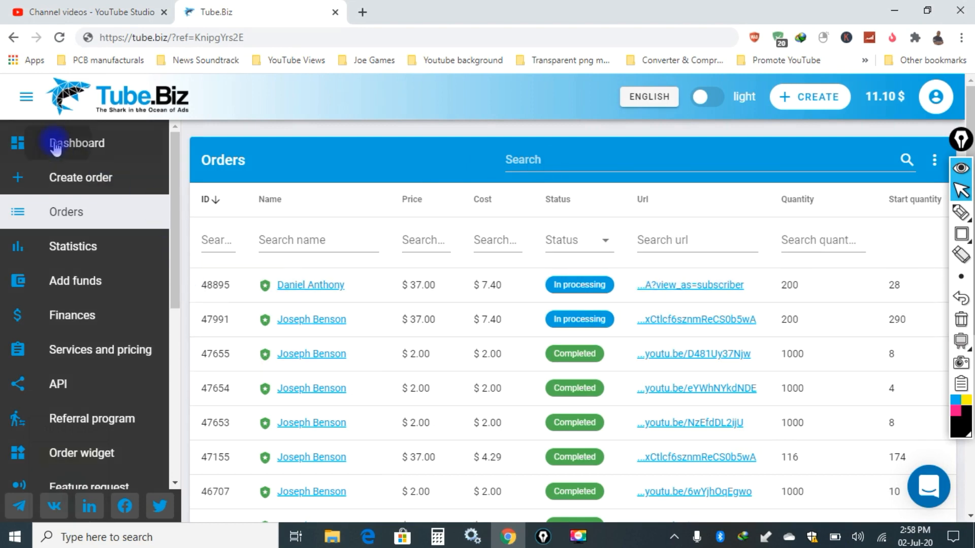
# Open the Tube.Biz dashboard showing 40.79 spent and quantity 15976 over 30 days
pyautogui.click(76, 143)
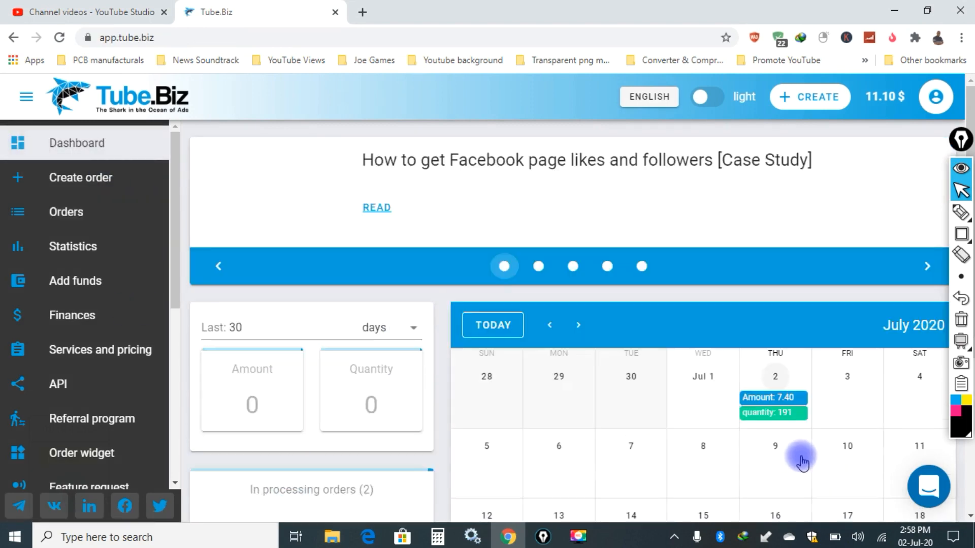
pyautogui.scroll(-3)
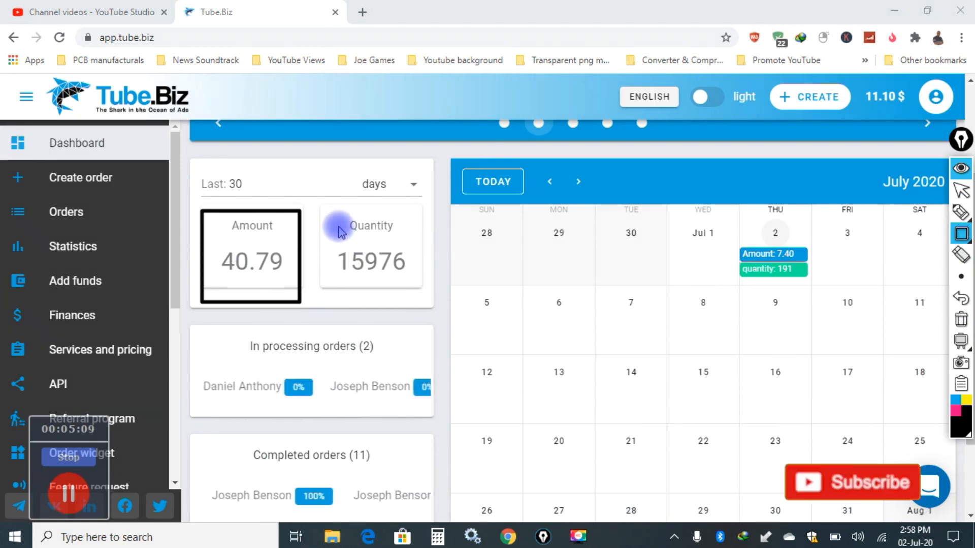
pyautogui.click(852, 482)
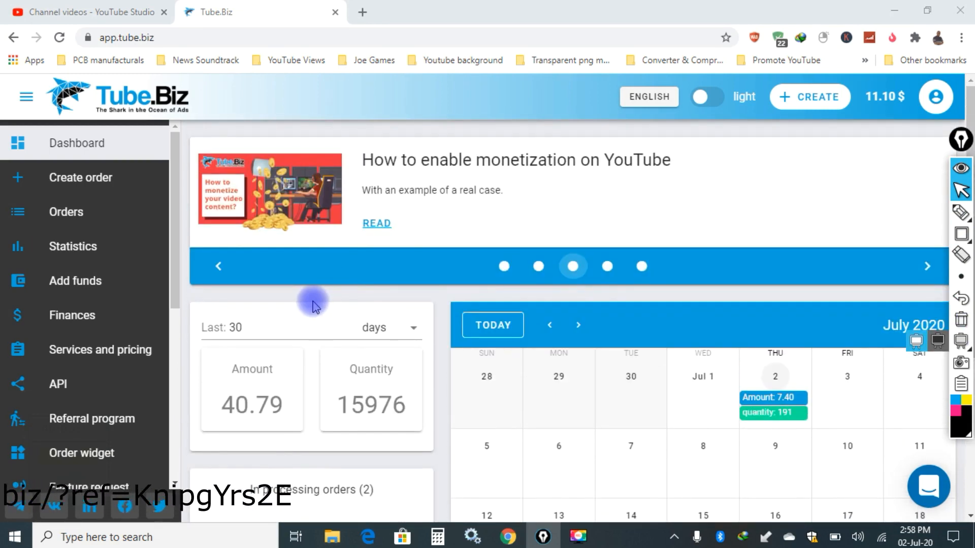
# Switch to YouTube Studio and open the channel's Videos list from the dashboard
pyautogui.click(82, 12)
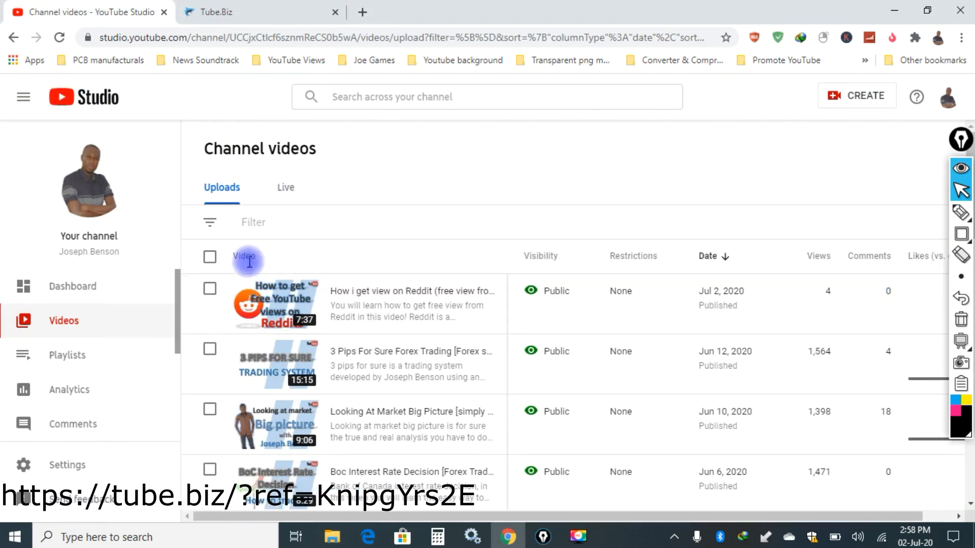
pyautogui.click(60, 286)
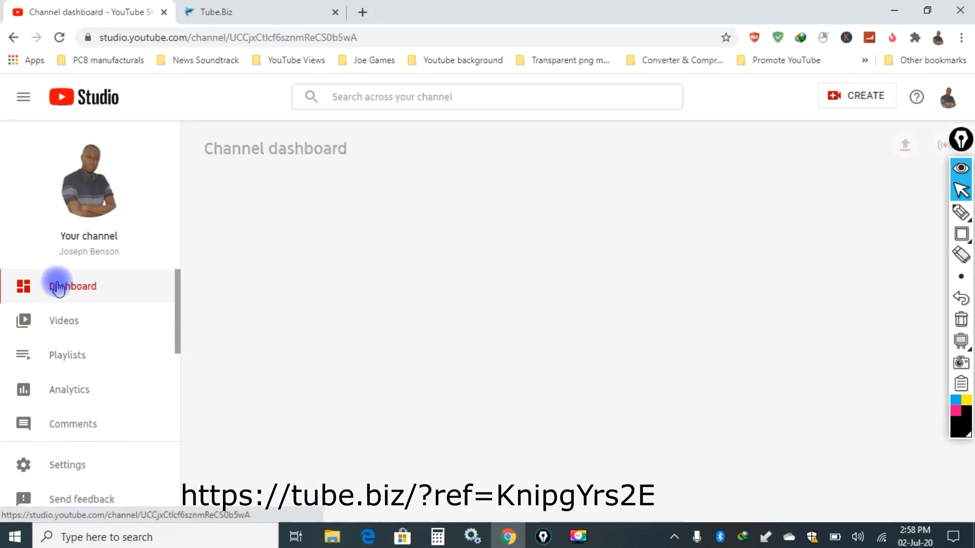
pyautogui.click(71, 286)
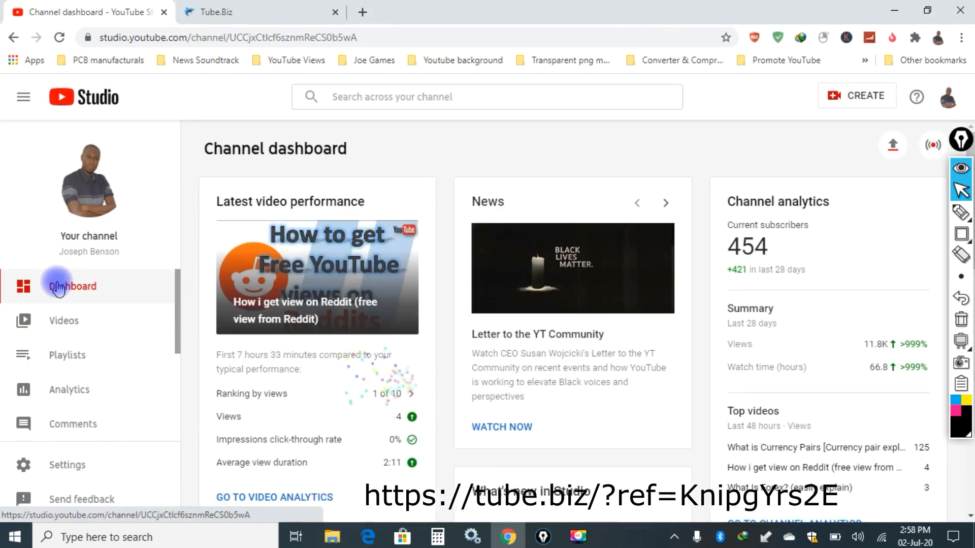
pyautogui.click(63, 330)
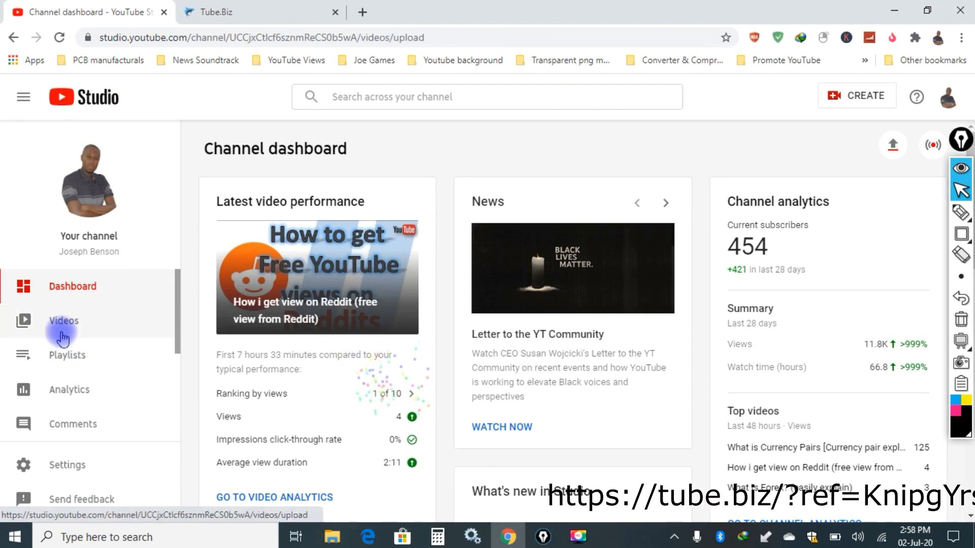
pyautogui.click(63, 321)
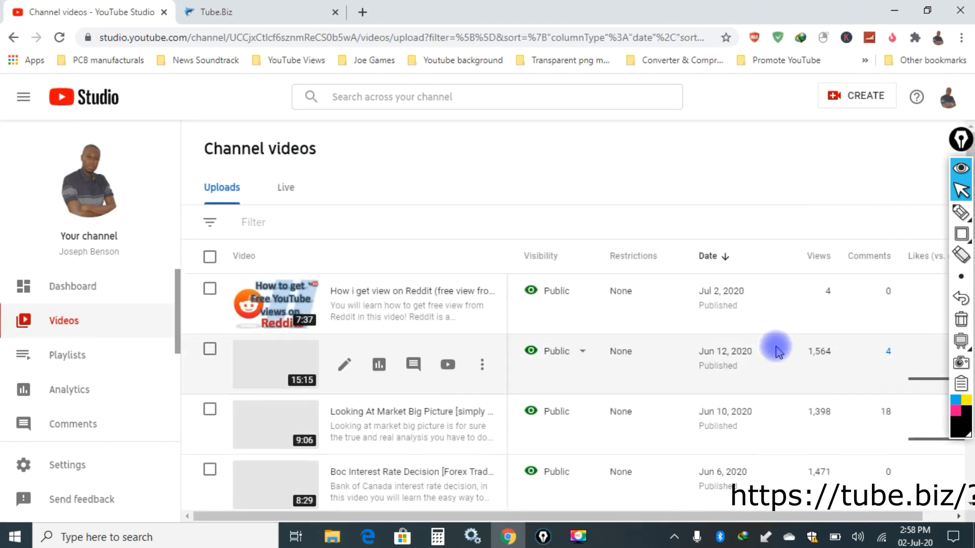
# Scroll through the uploads' view counts, then return to the channel dashboard
pyautogui.scroll(-3)
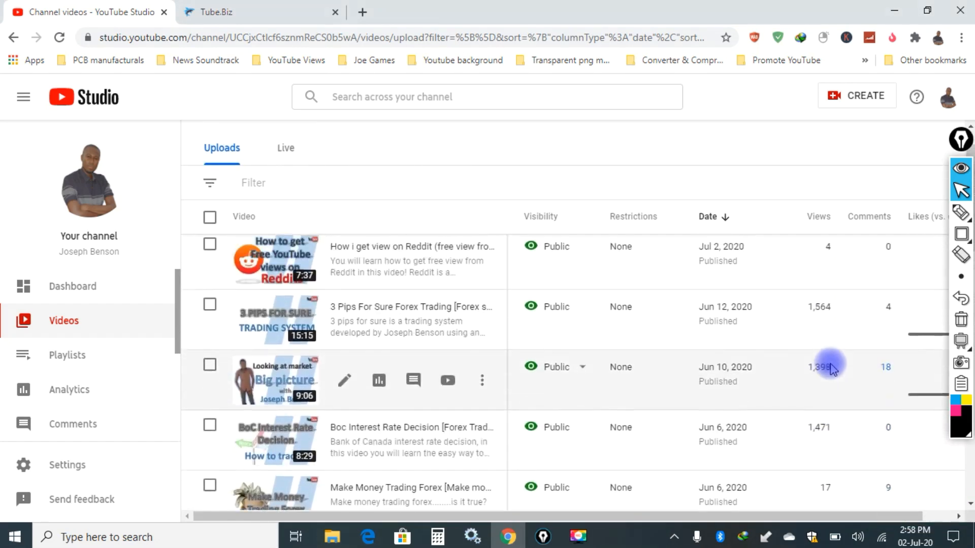
pyautogui.scroll(-3)
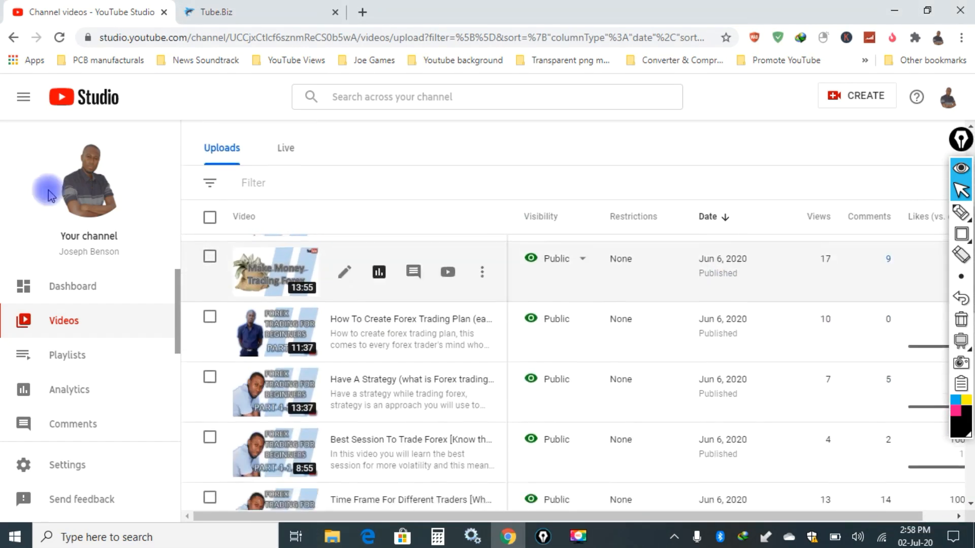
pyautogui.click(72, 286)
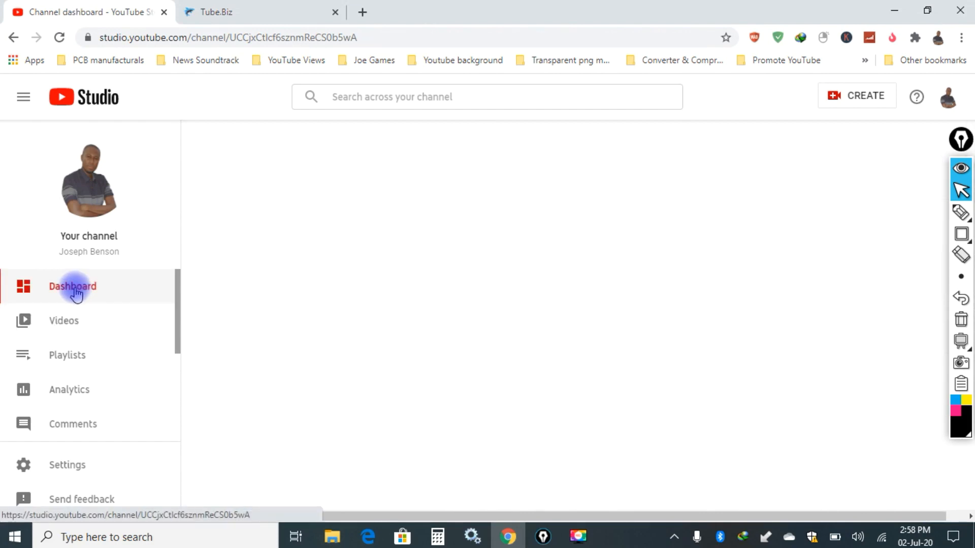
pyautogui.click(73, 285)
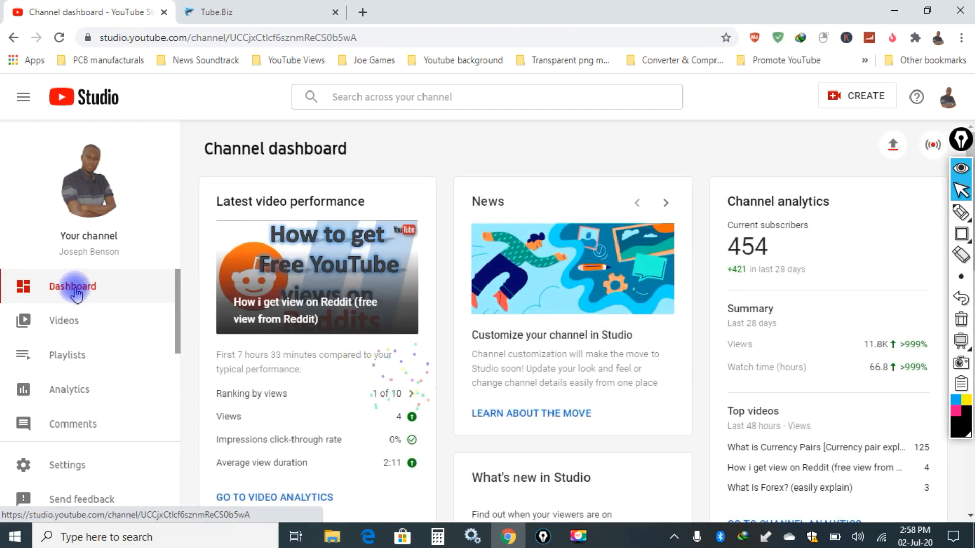